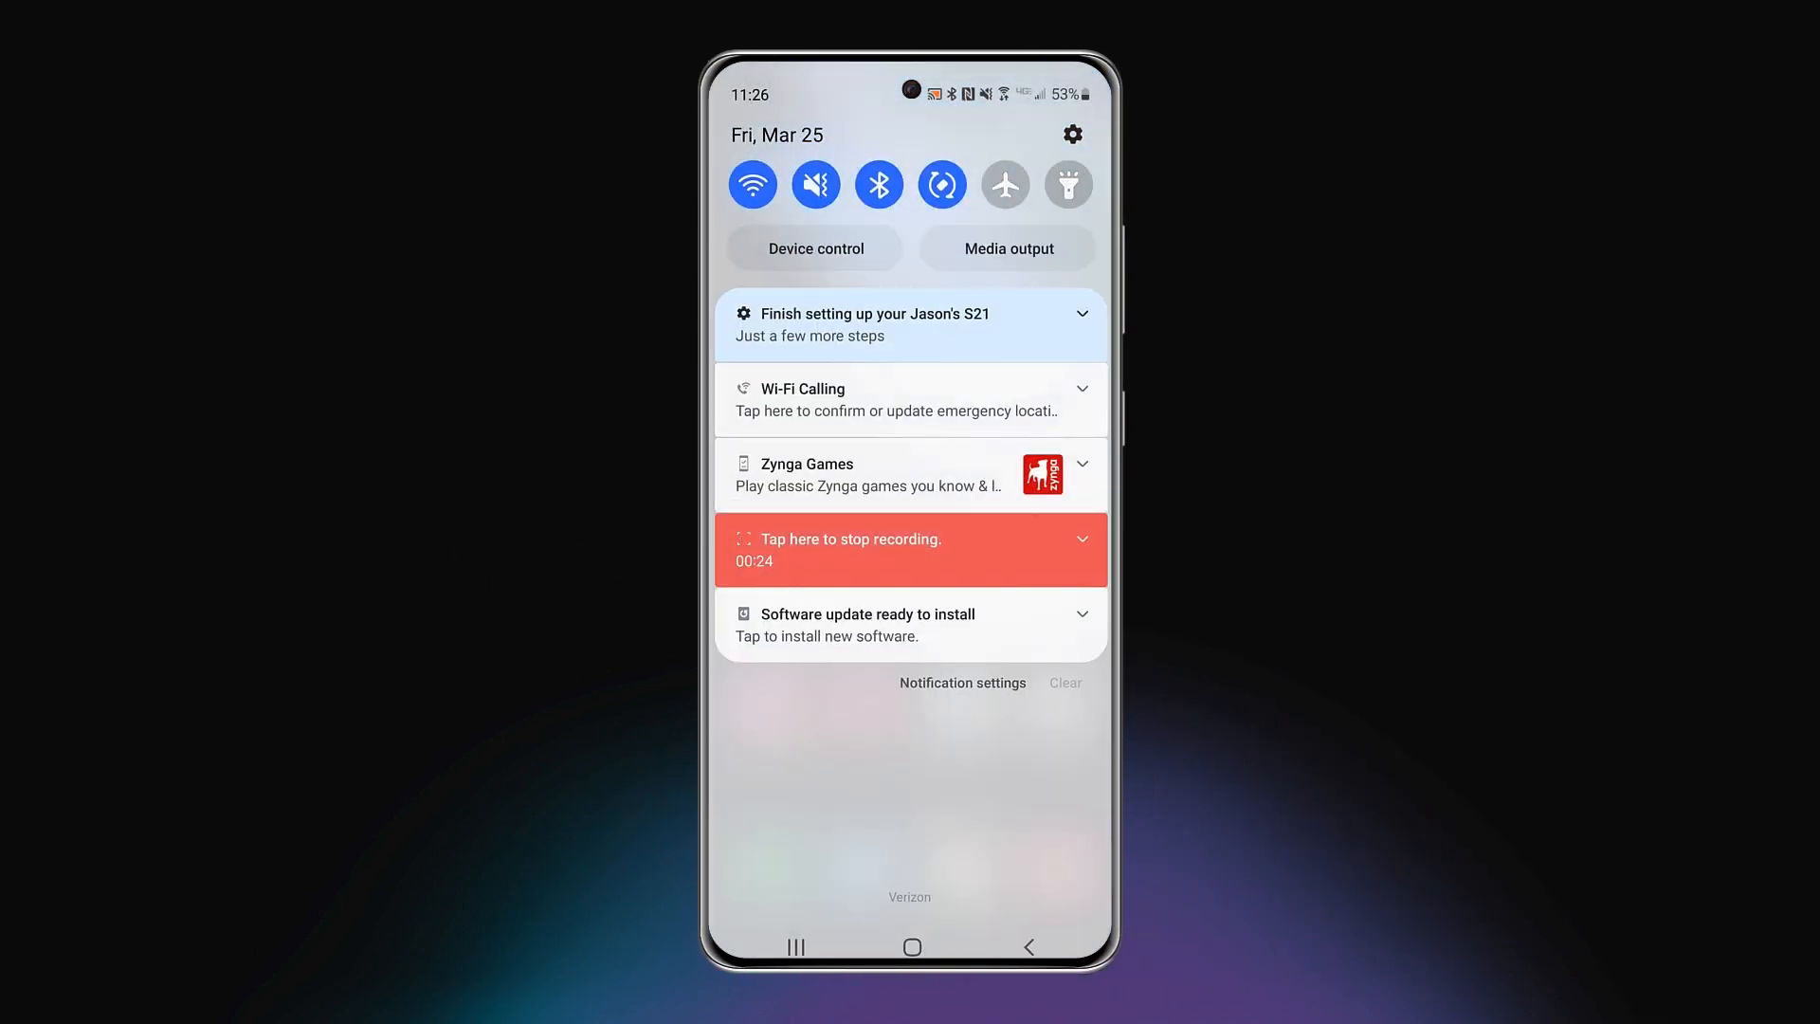
Step: Go to Settings, then Connections, then SIM card manager
left_click(1070, 133)
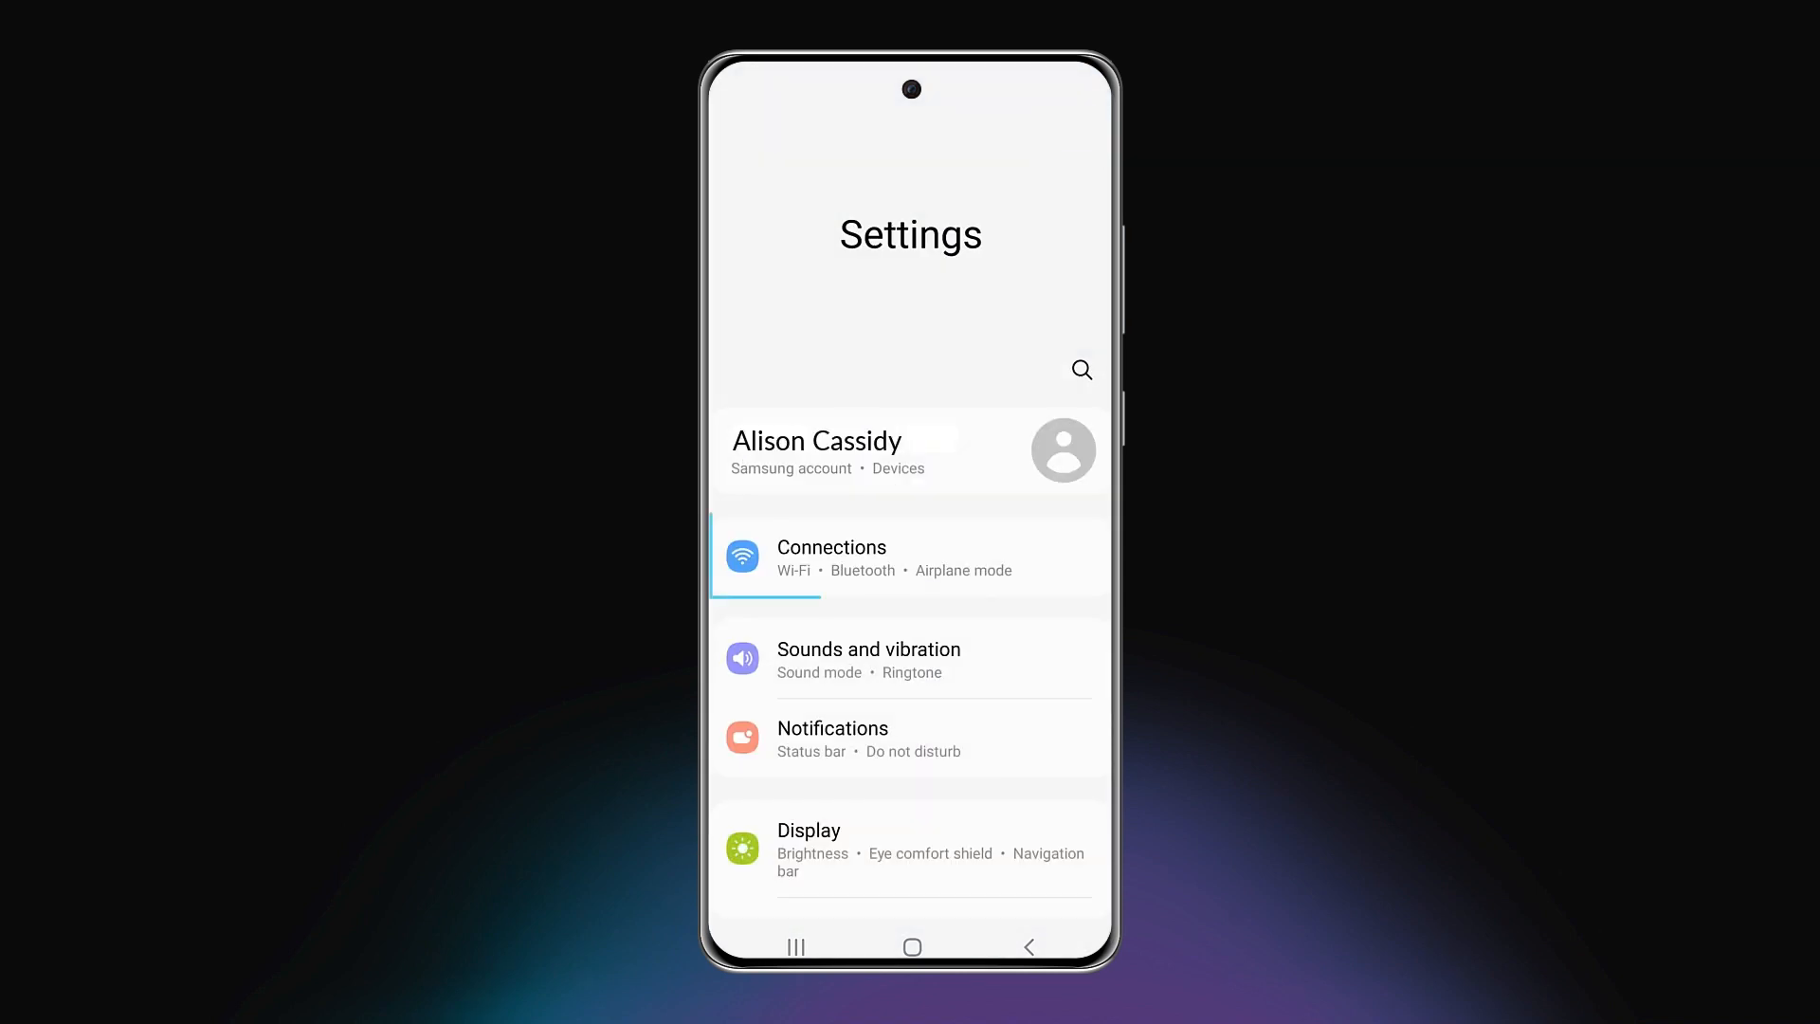
left_click(831, 547)
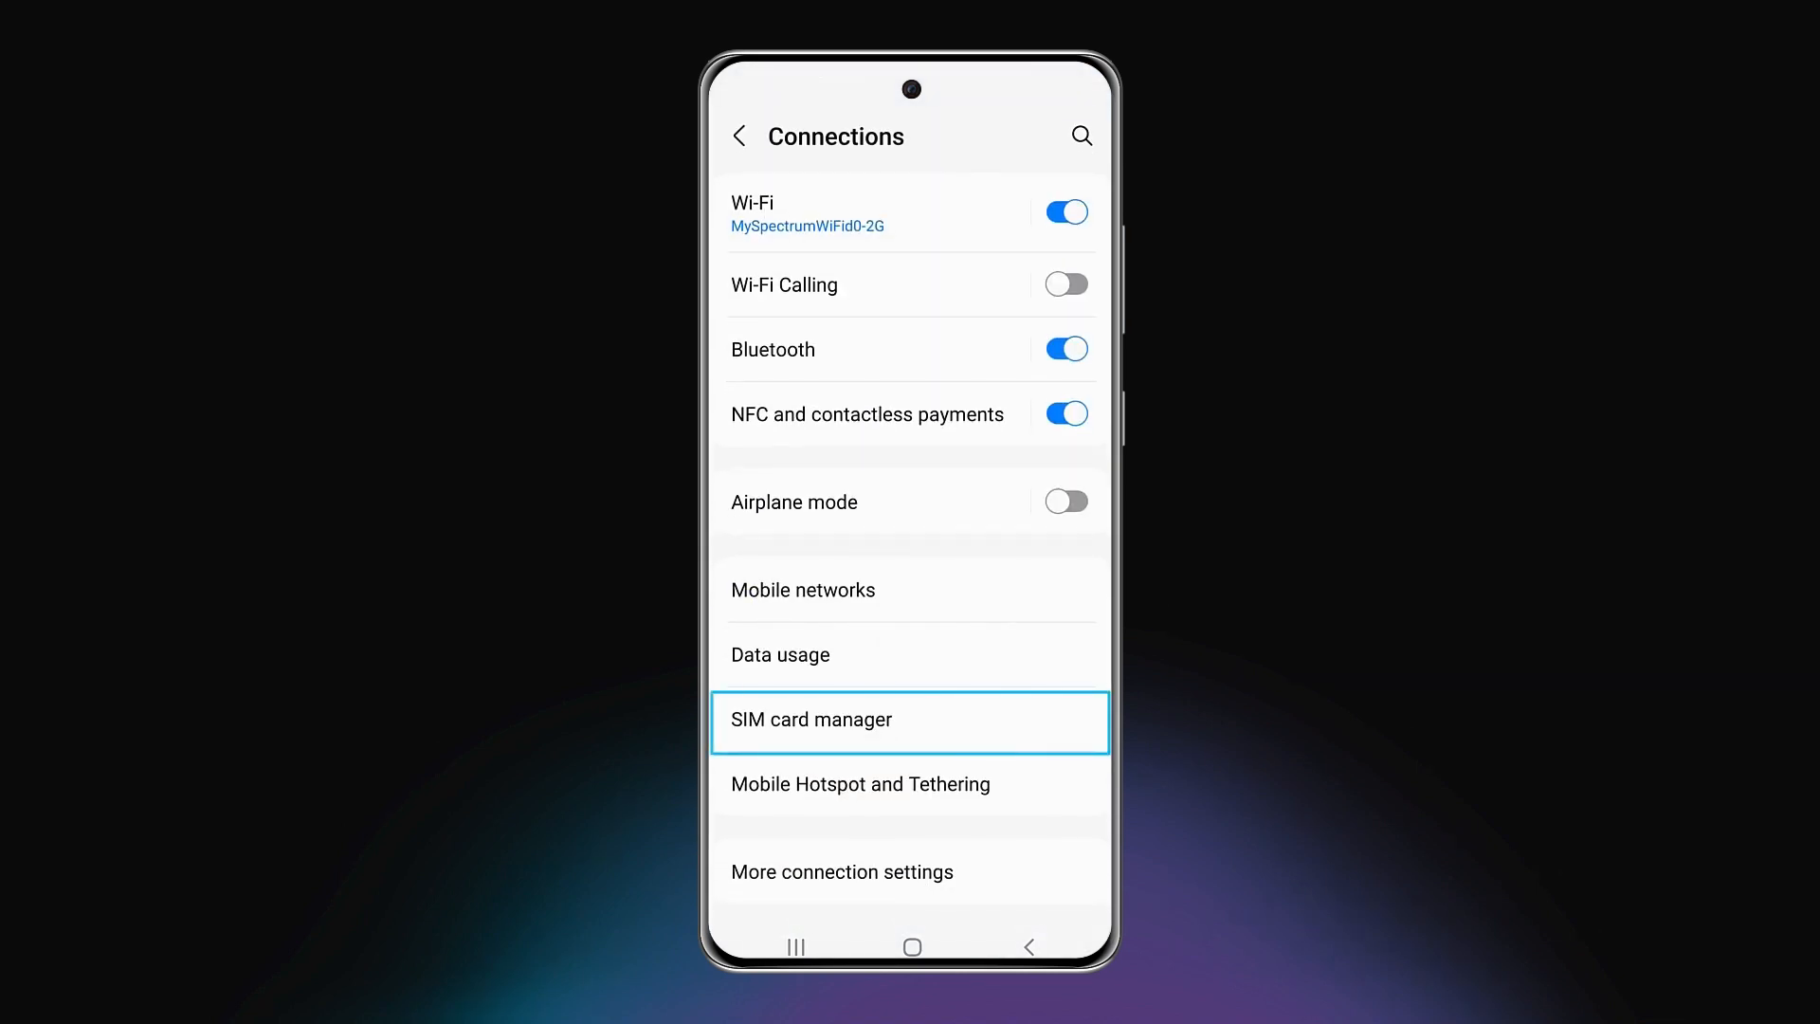
left_click(910, 720)
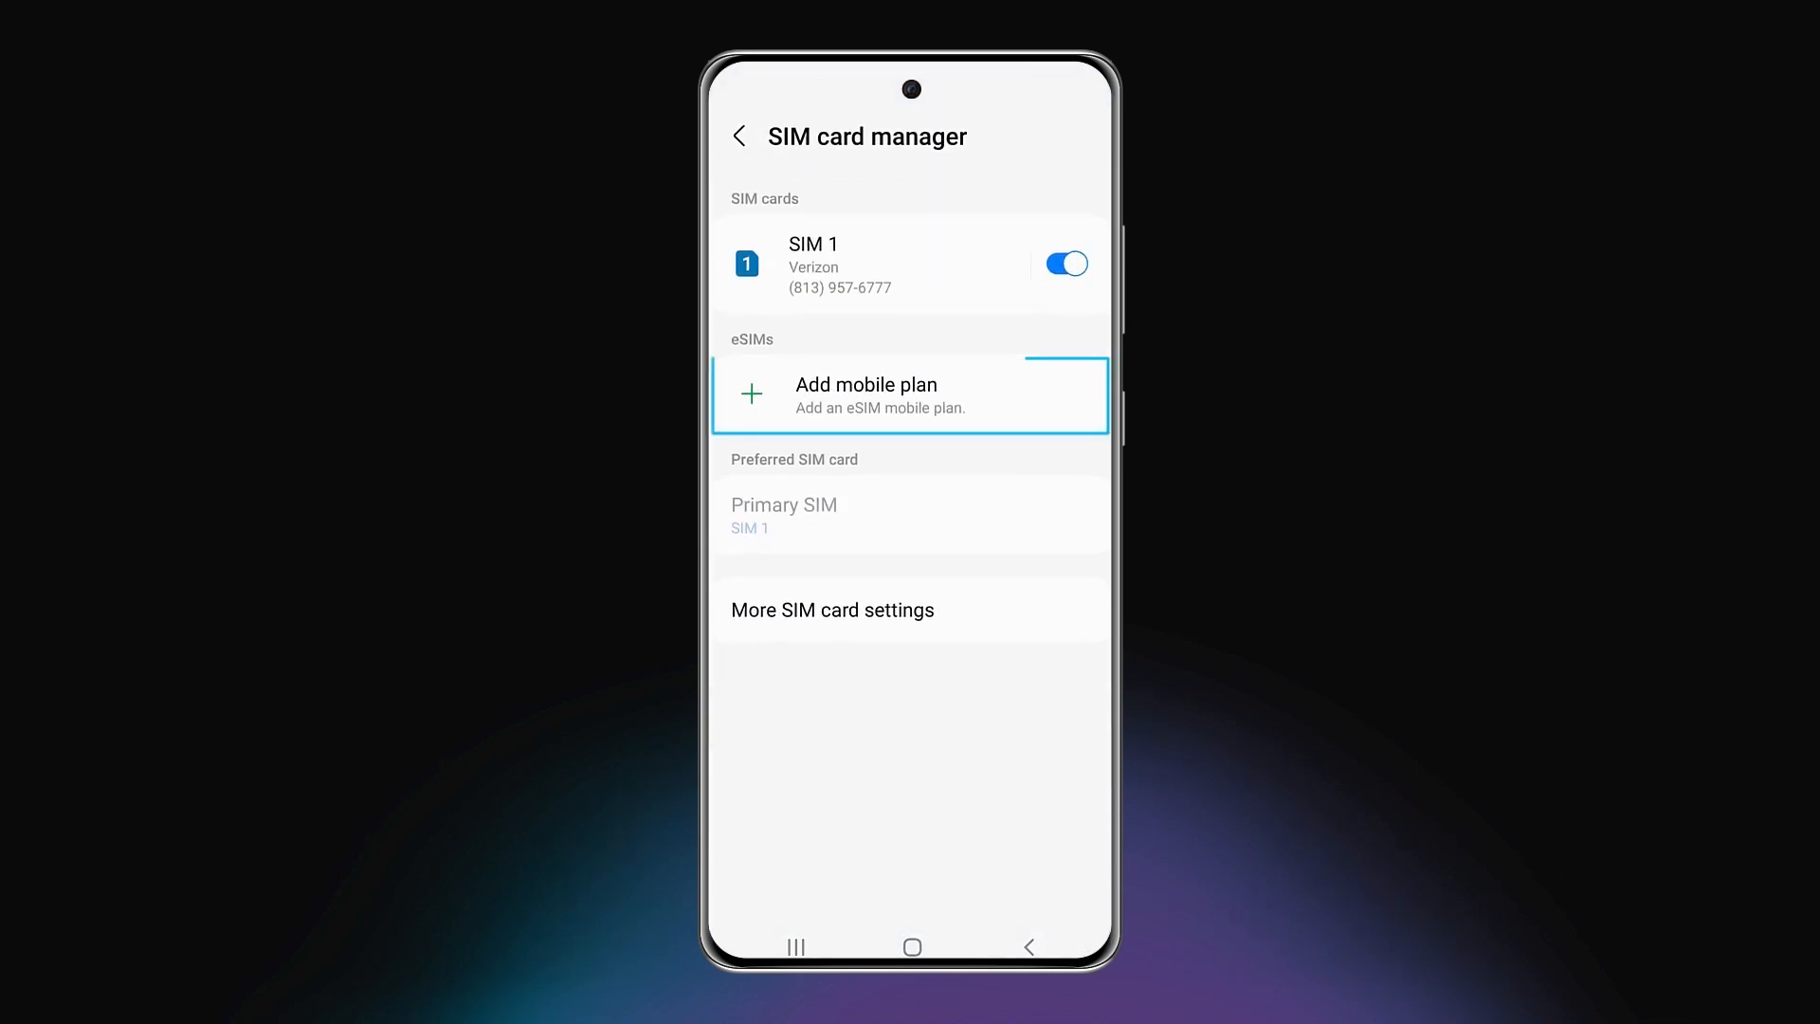
Step: Add a mobile plan and confirm the Webex eSIM plan
left_click(911, 394)
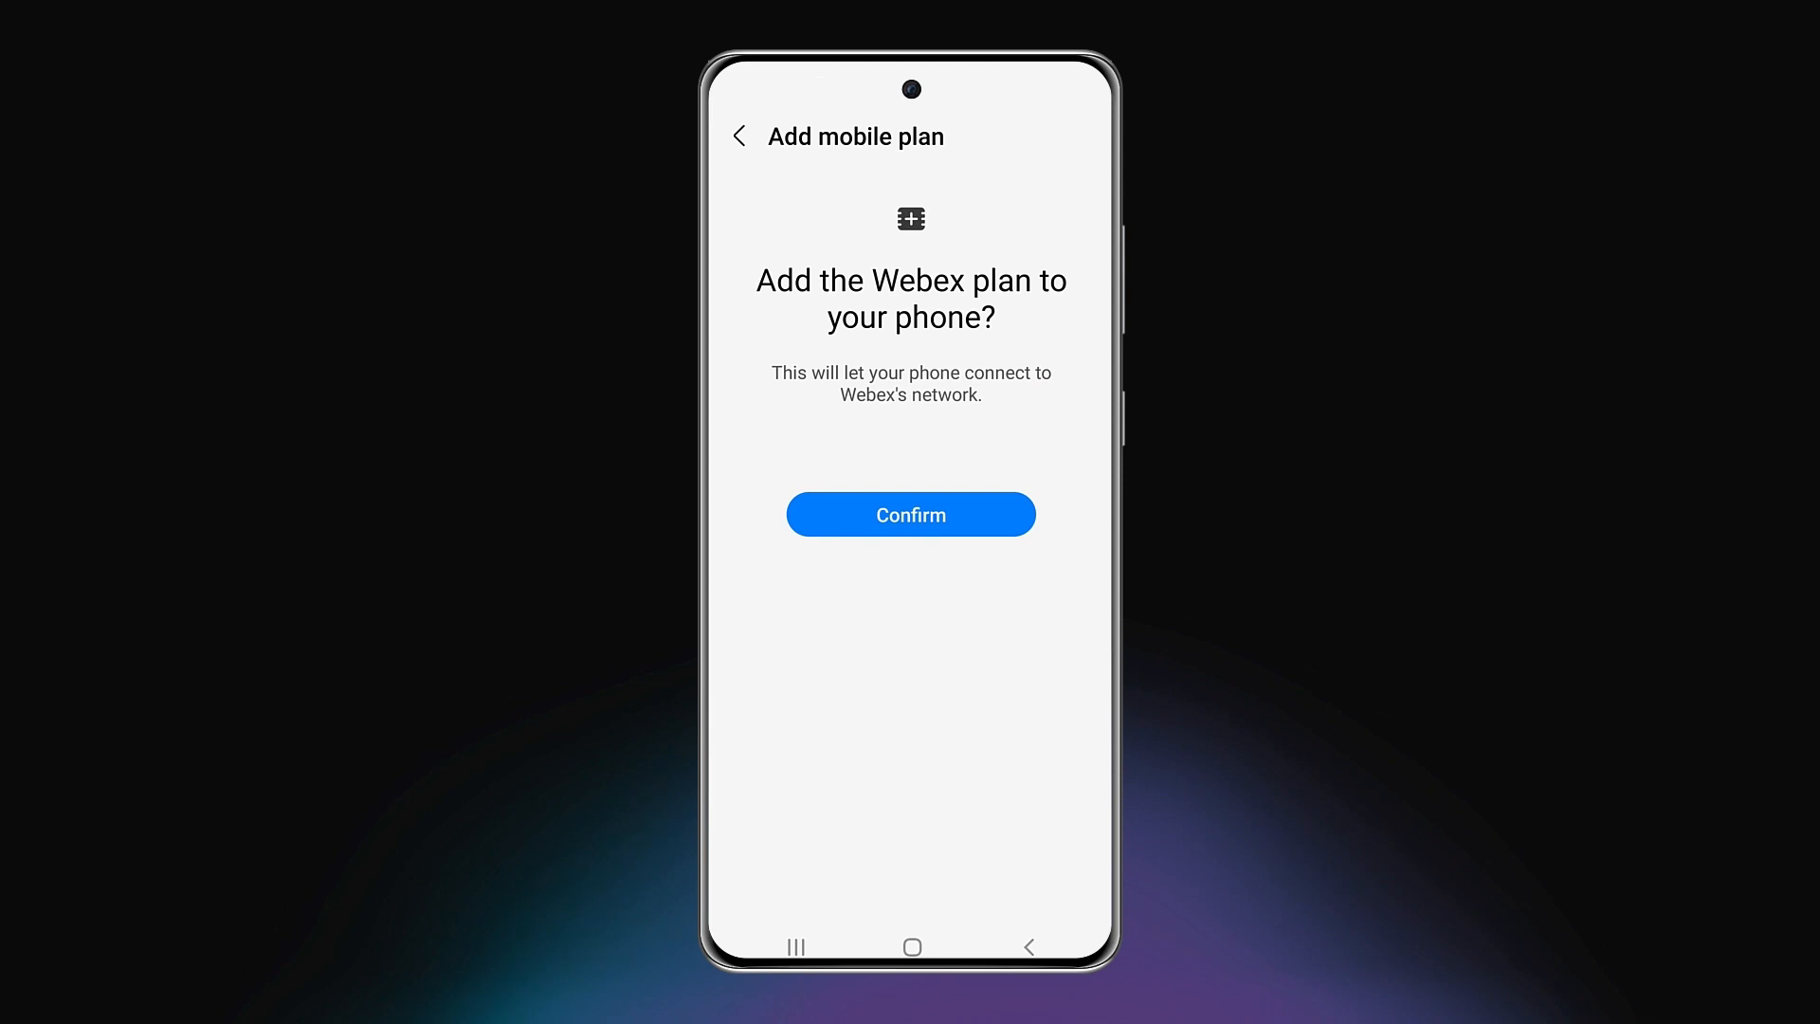
left_click(910, 513)
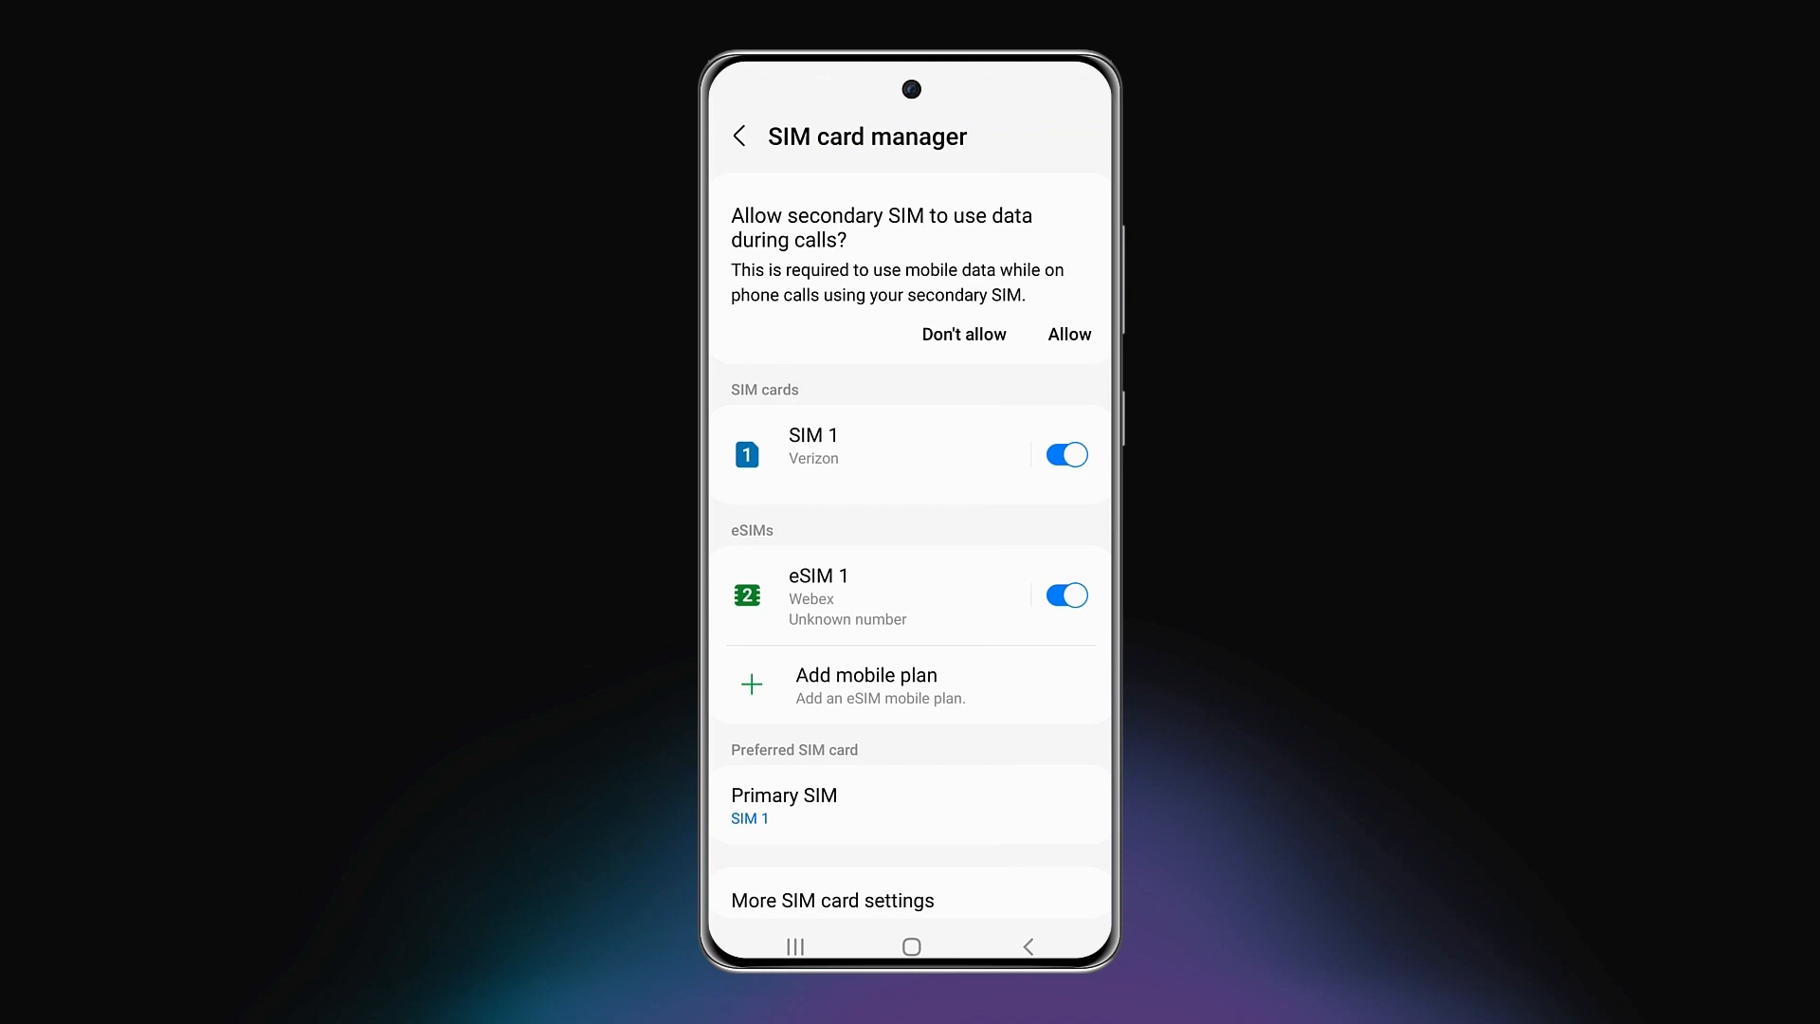
Step: Rename eSIM 1 by replacing its default name with 'Webex Go'
left_click(817, 577)
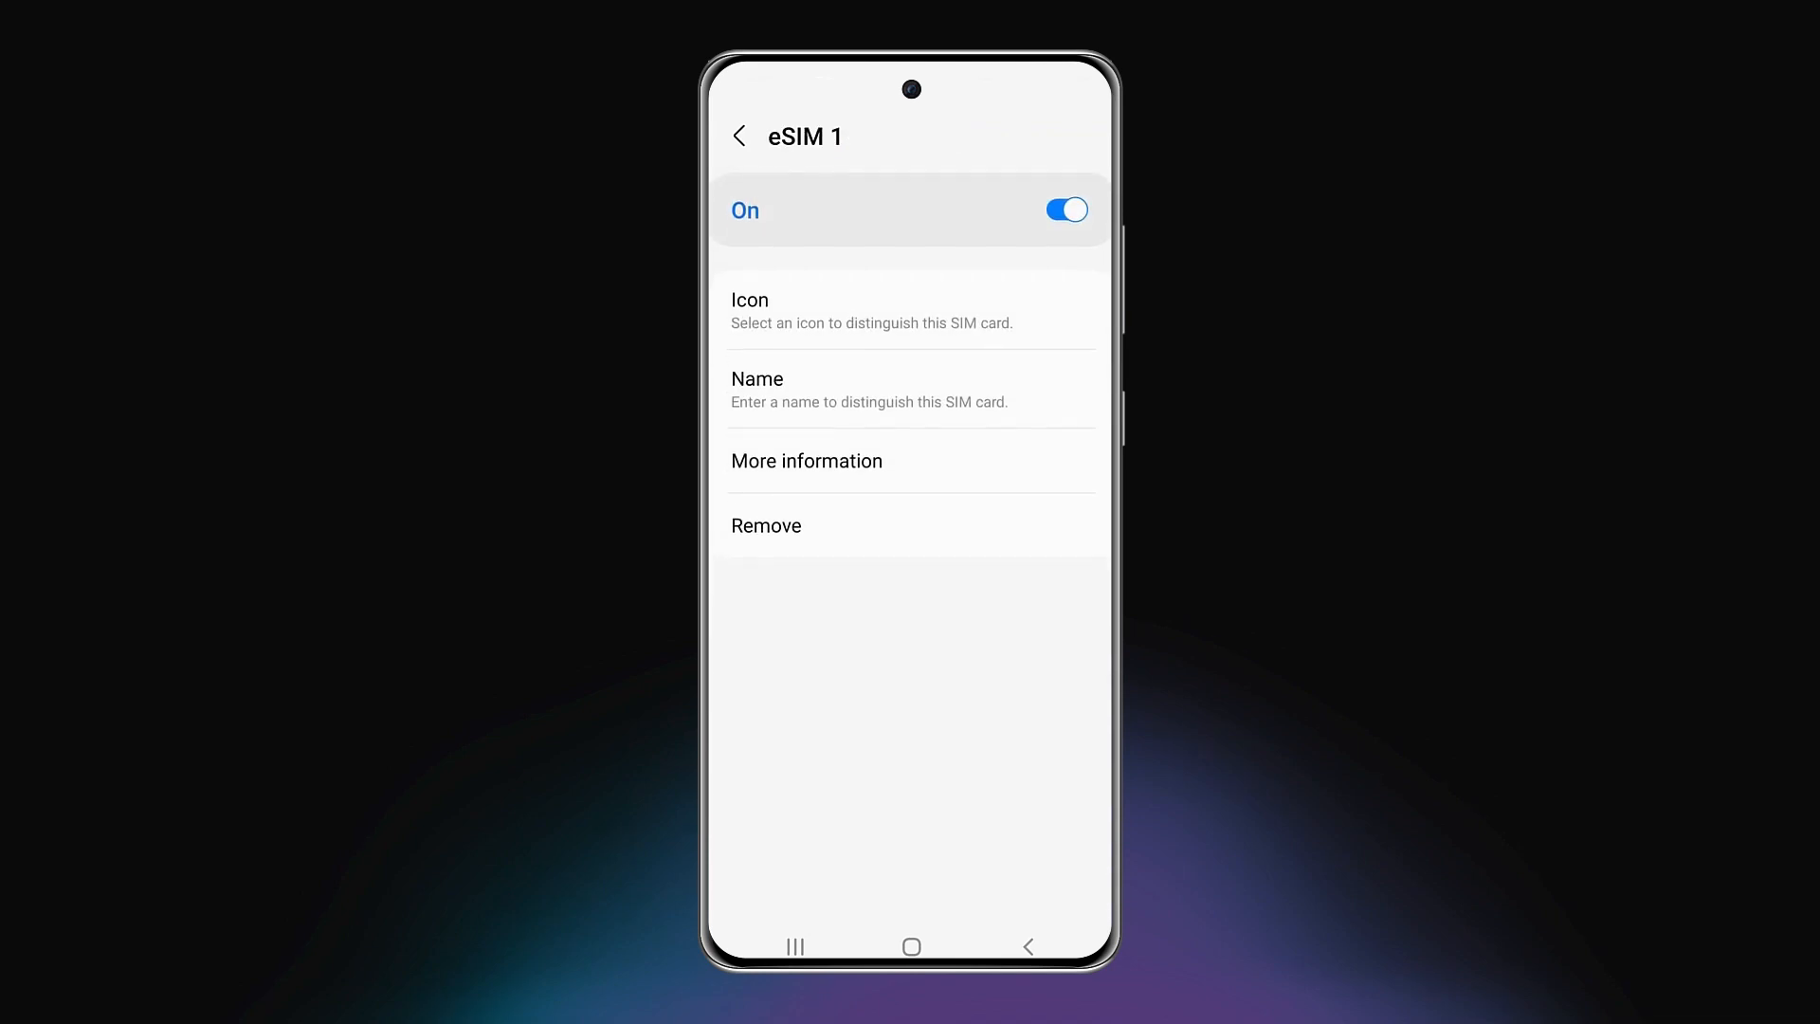
left_click(911, 389)
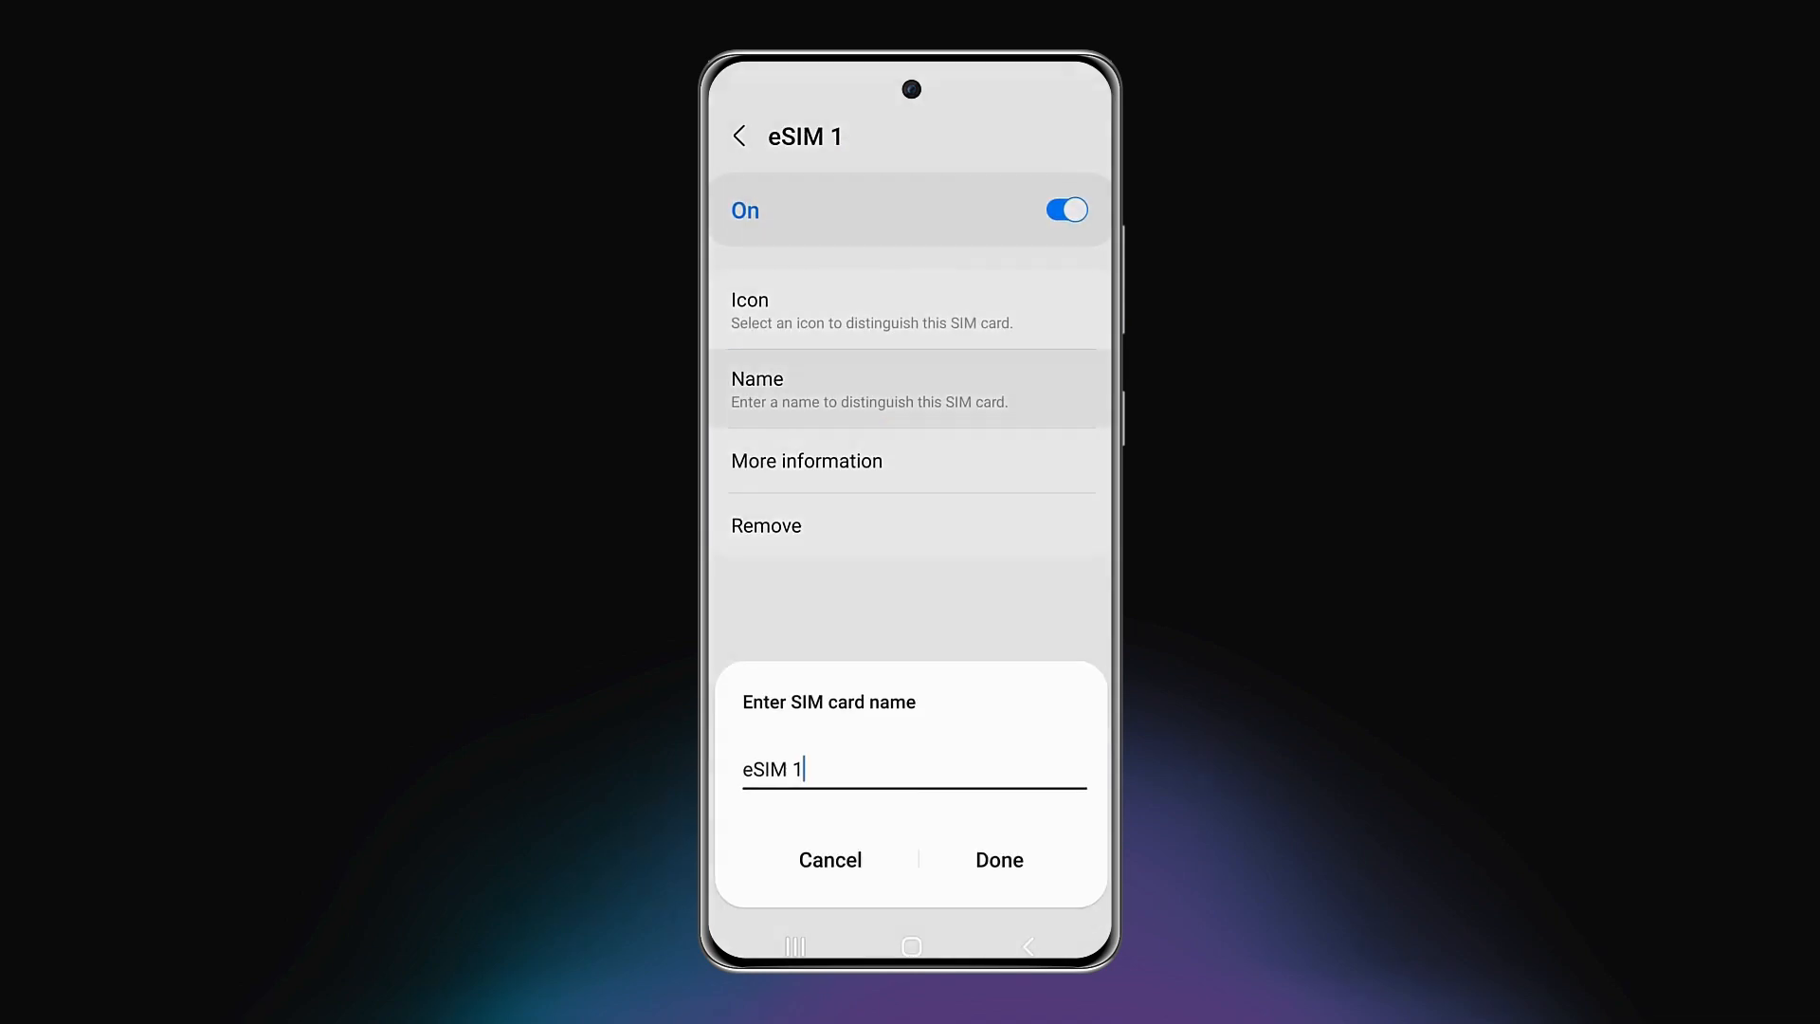
key("backspace")
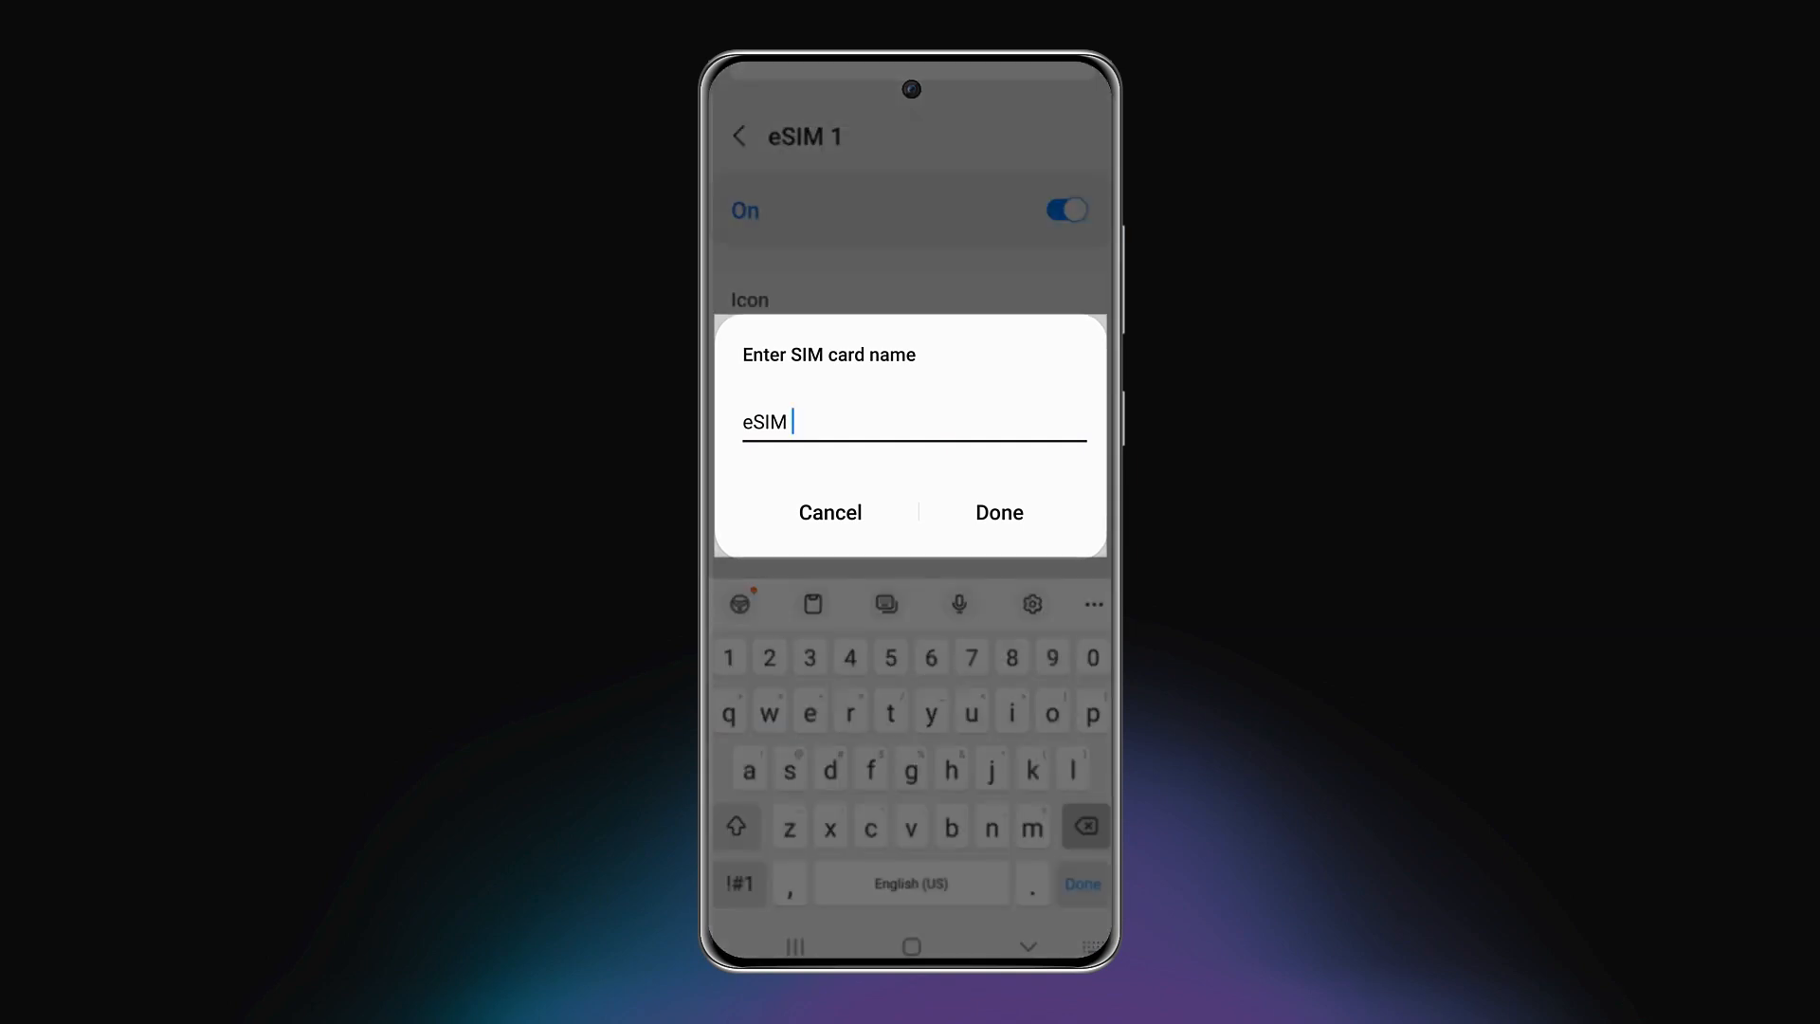
type("Webex Go")
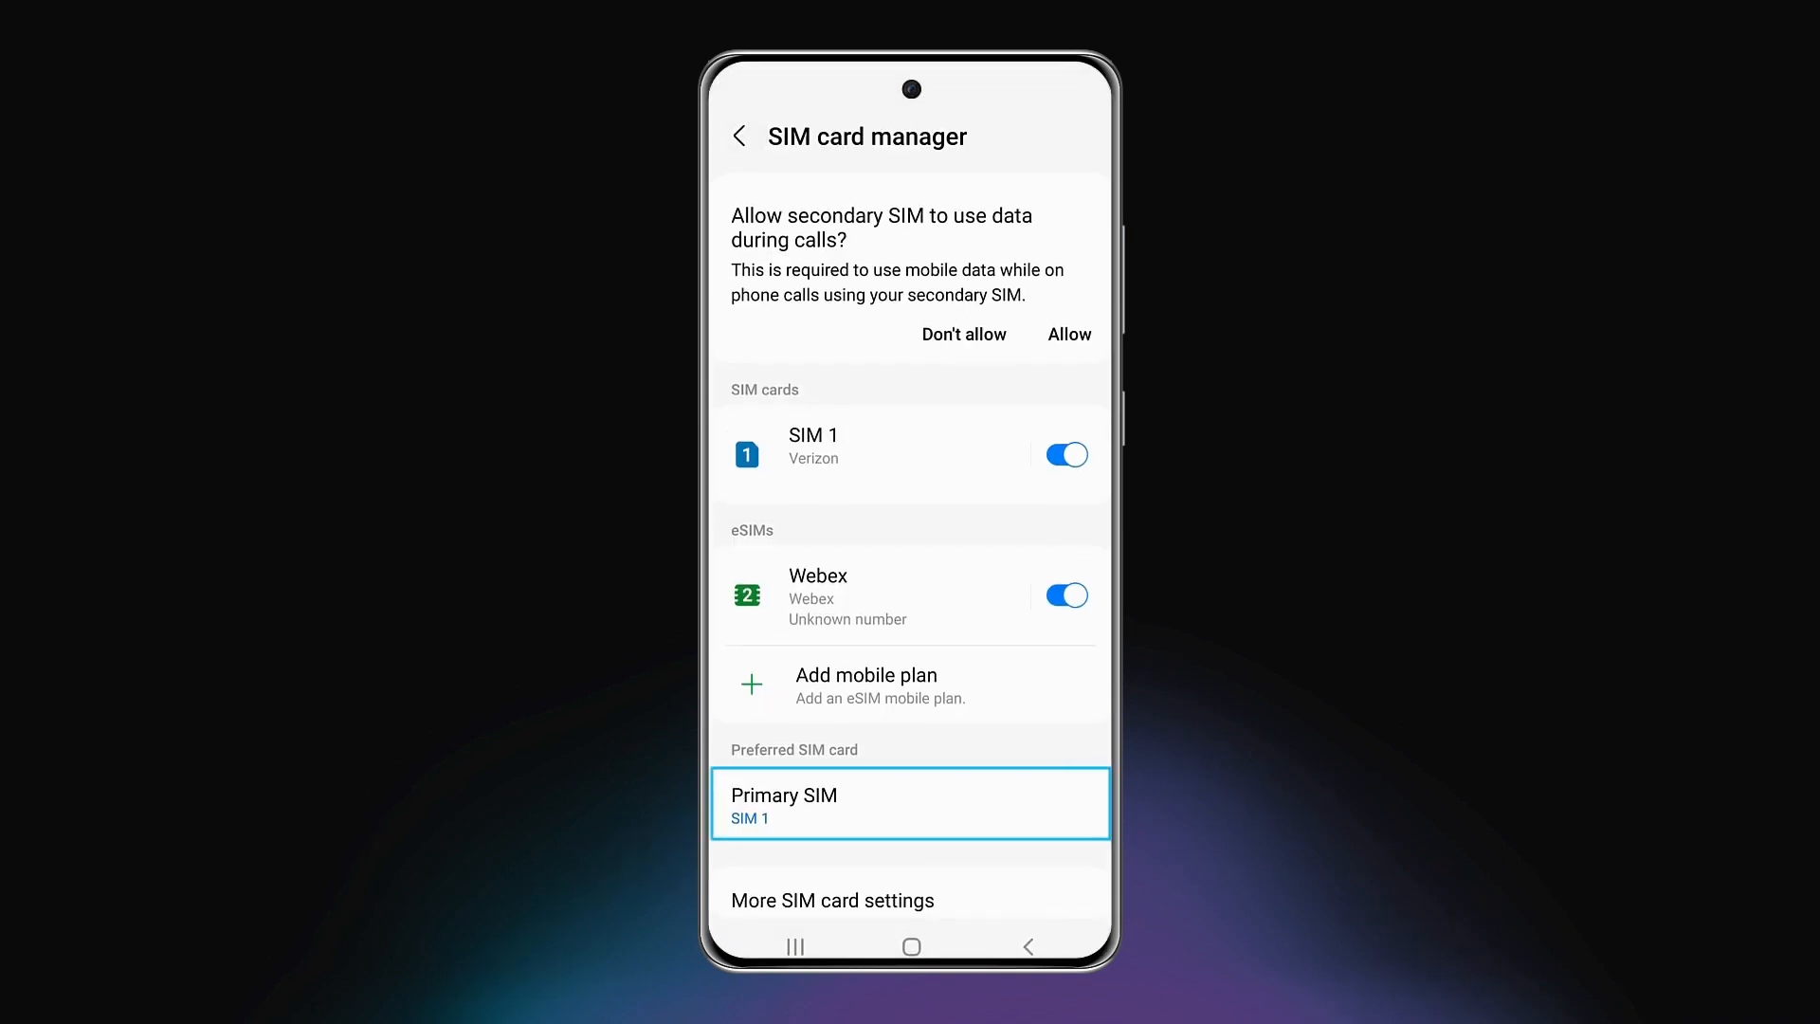
left_click(909, 803)
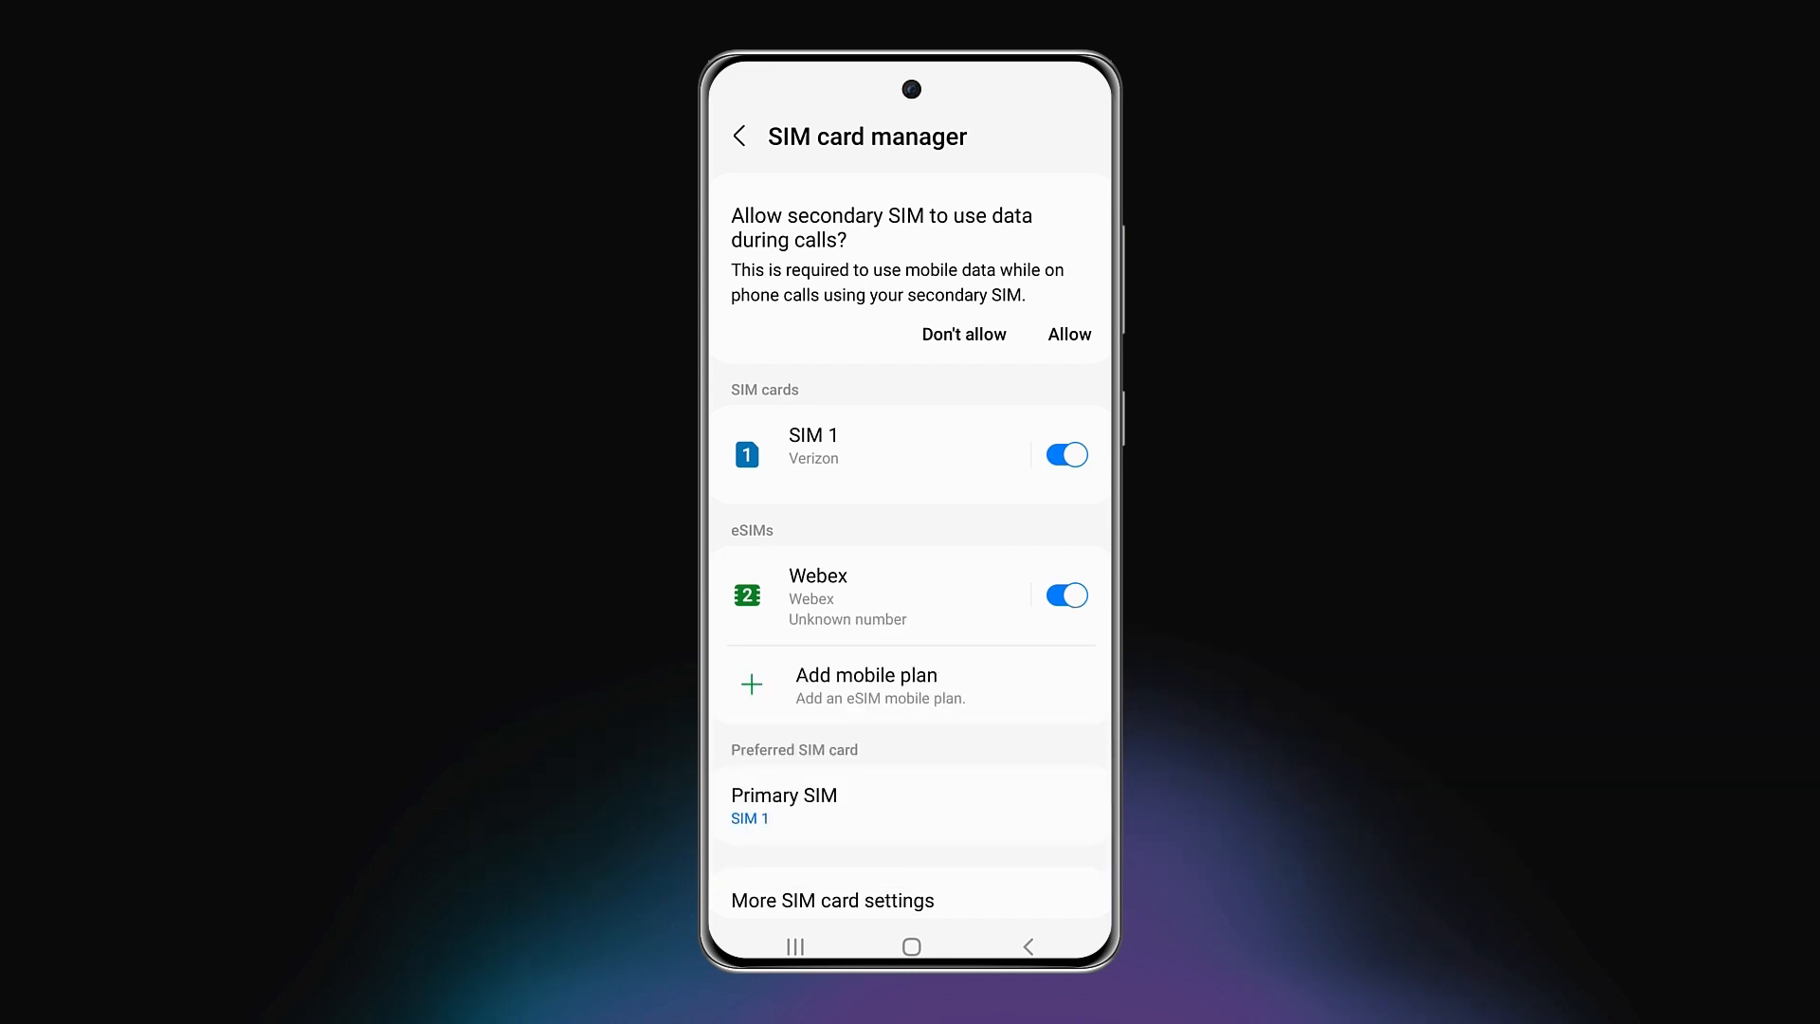
left_click(1068, 335)
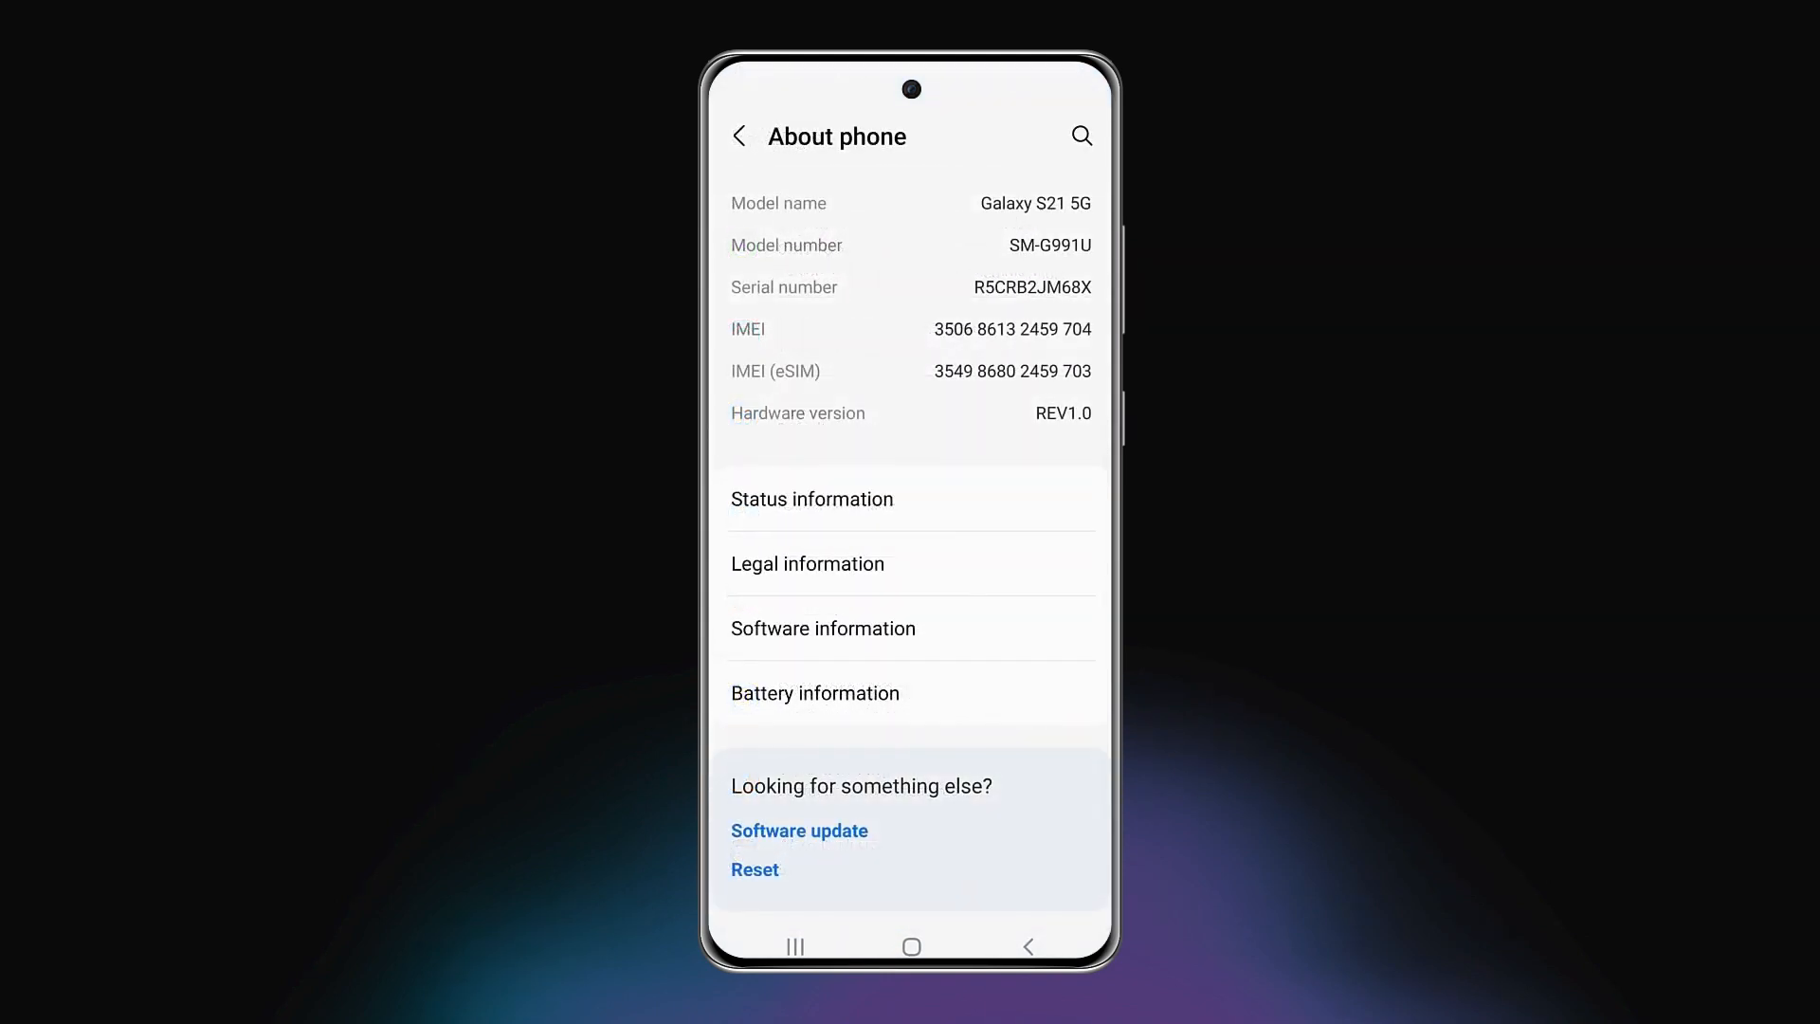
Step: In About phone, view Status information and then SIM card status
left_click(811, 499)
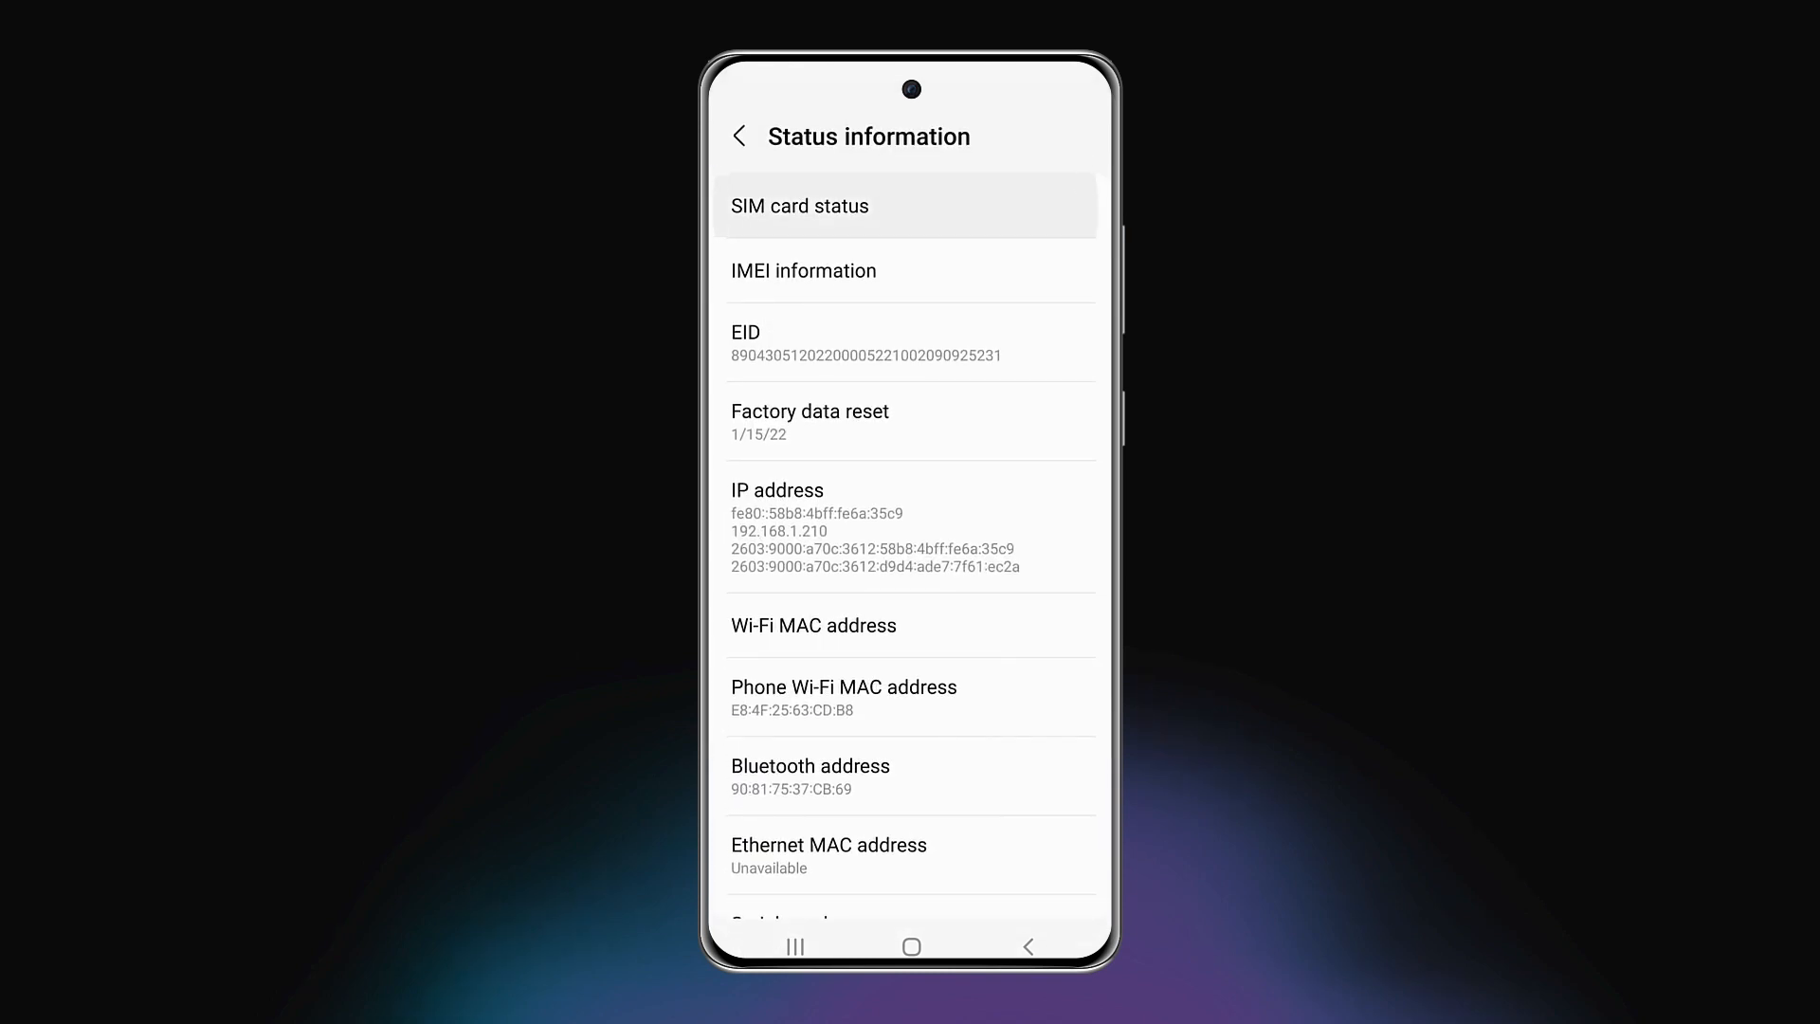
left_click(798, 206)
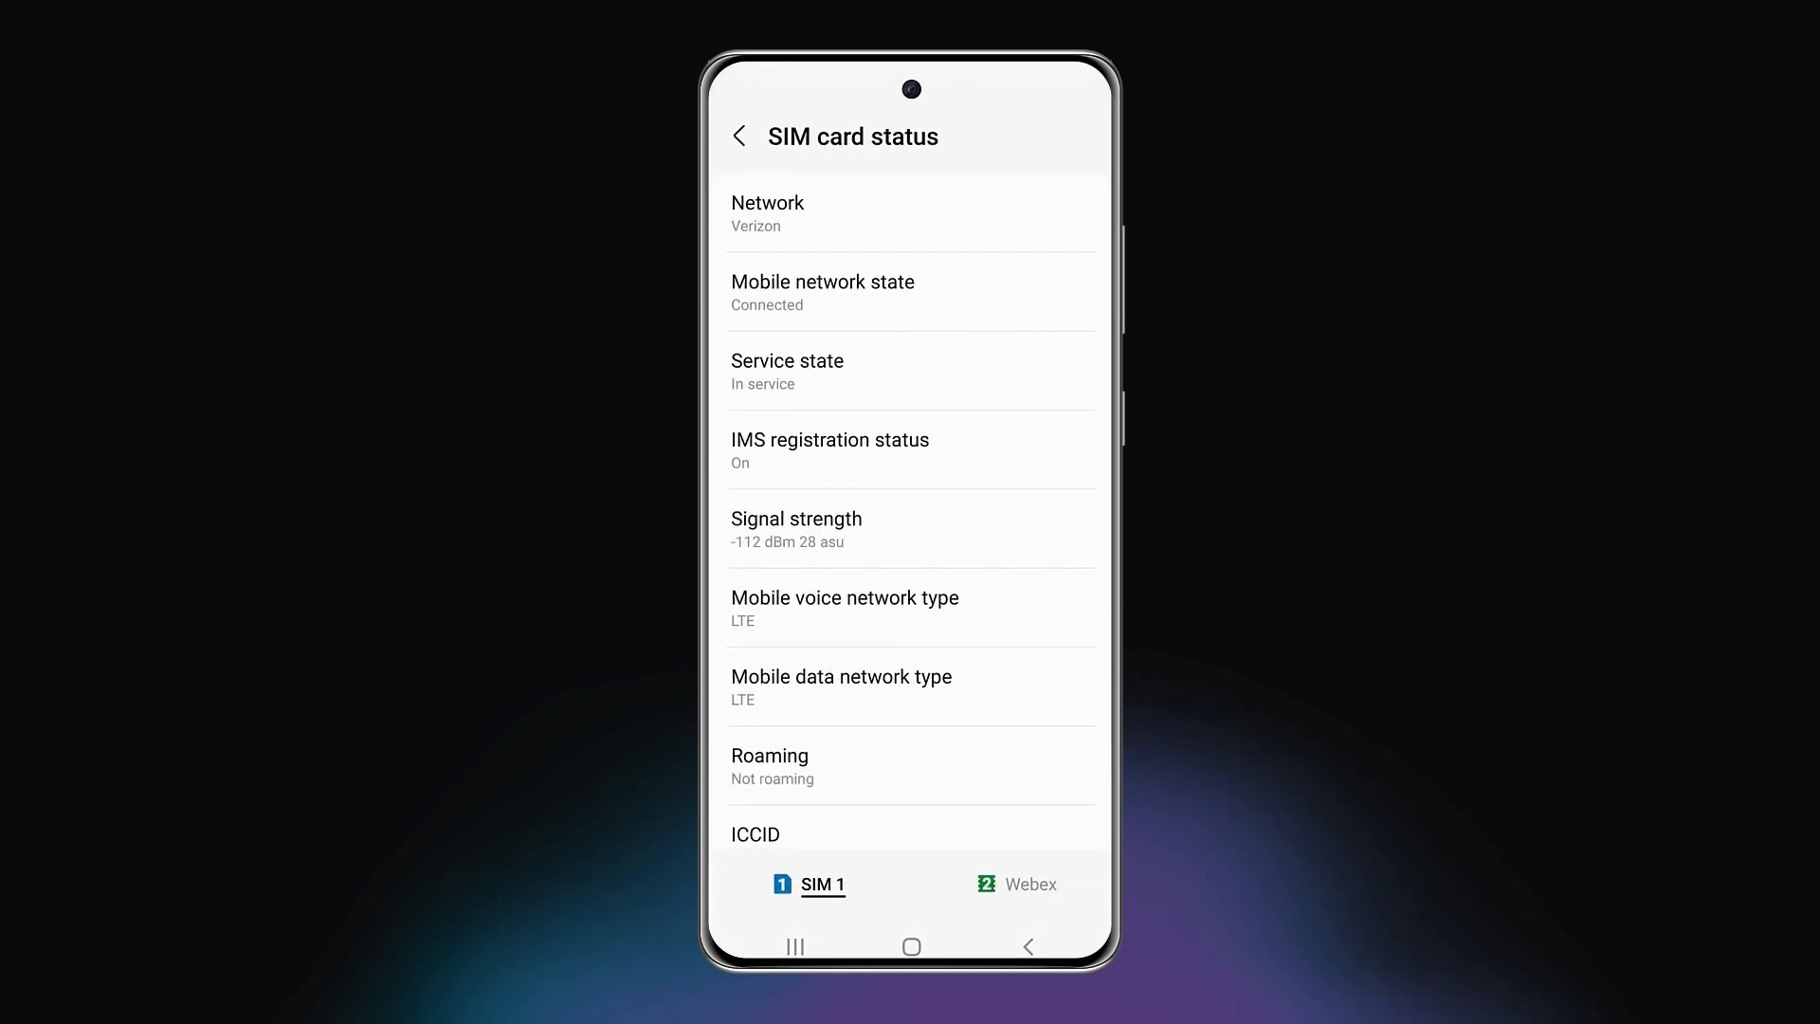